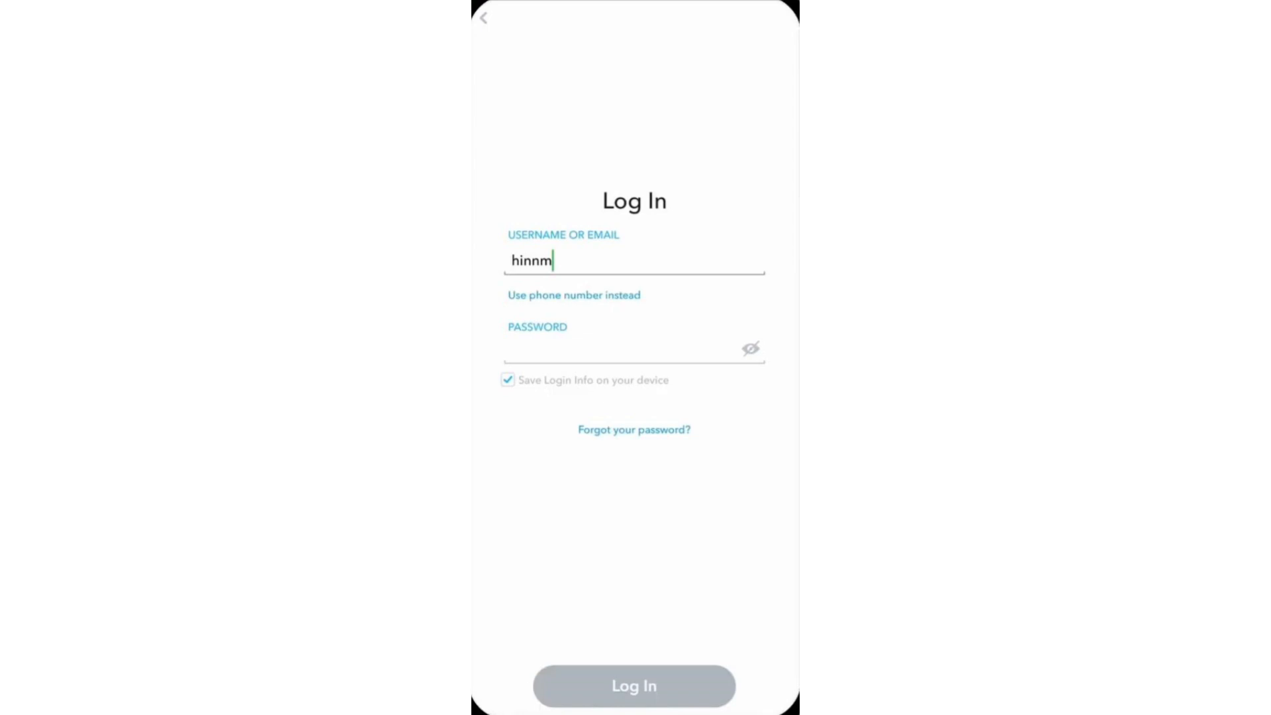
Leave the Snapchat login screen and start the Snapchat update from the Play Store.
left_click(633, 430)
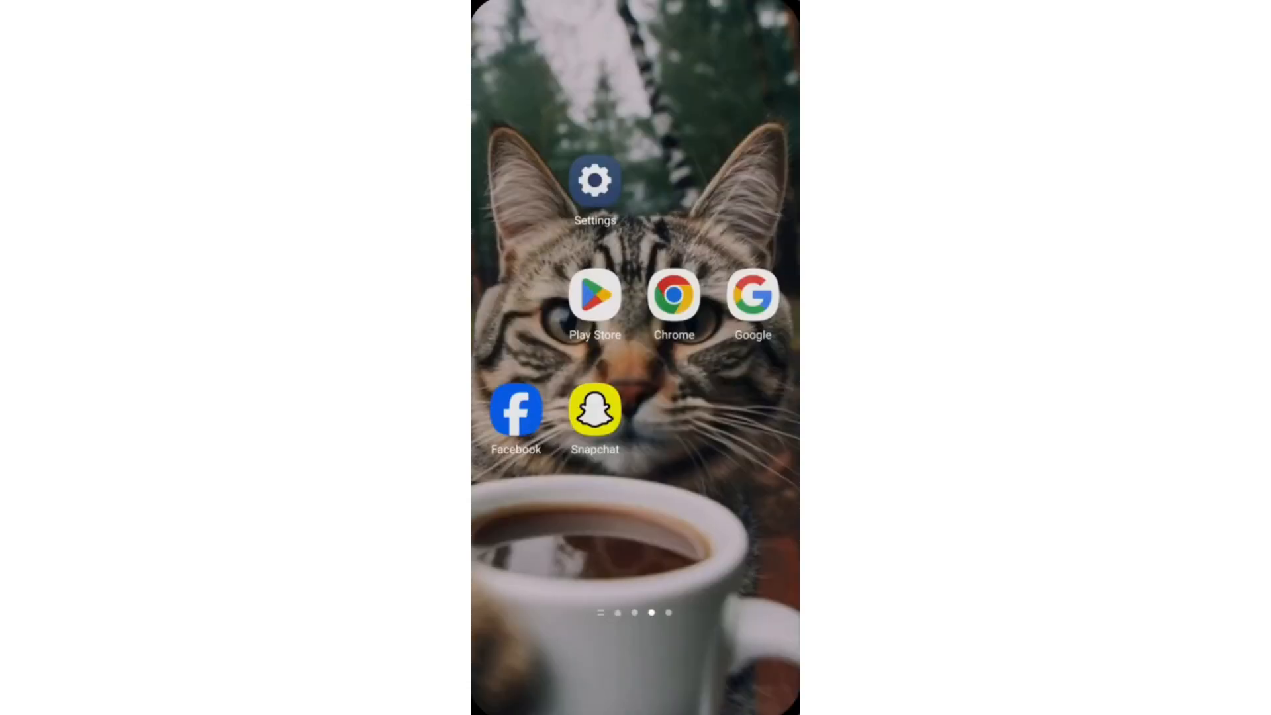
left_click(595, 293)
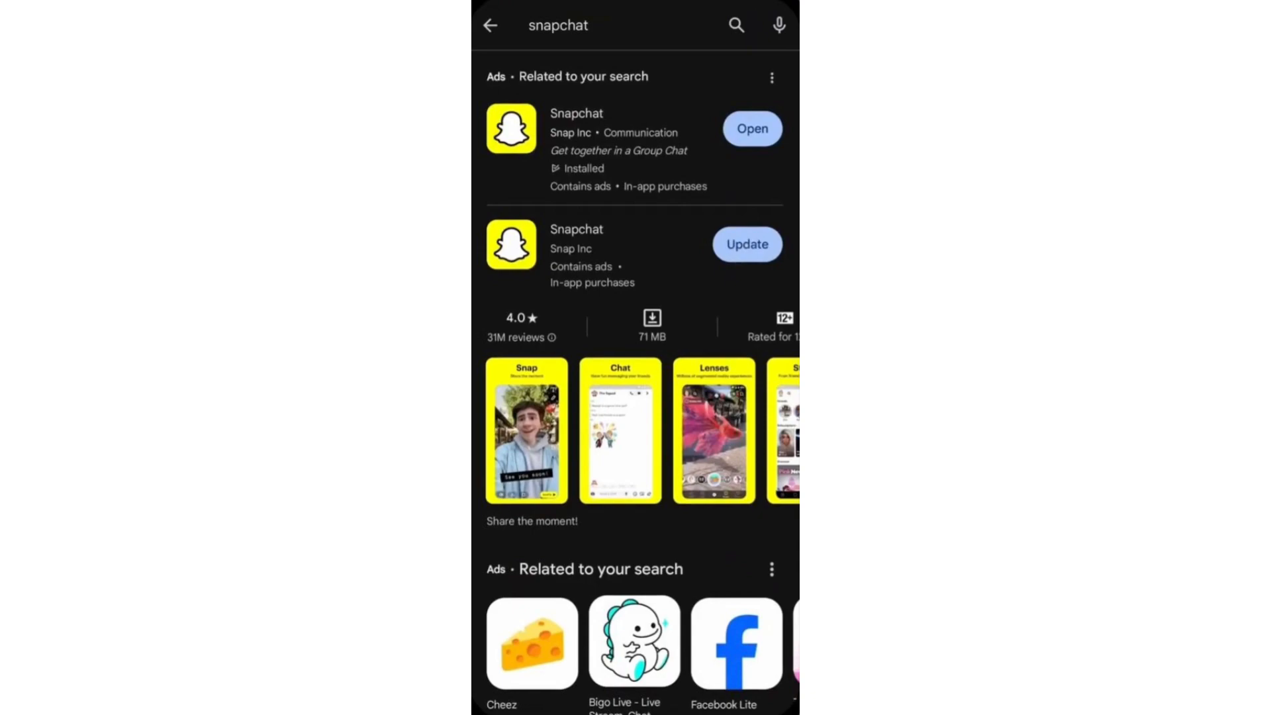
left_click(746, 244)
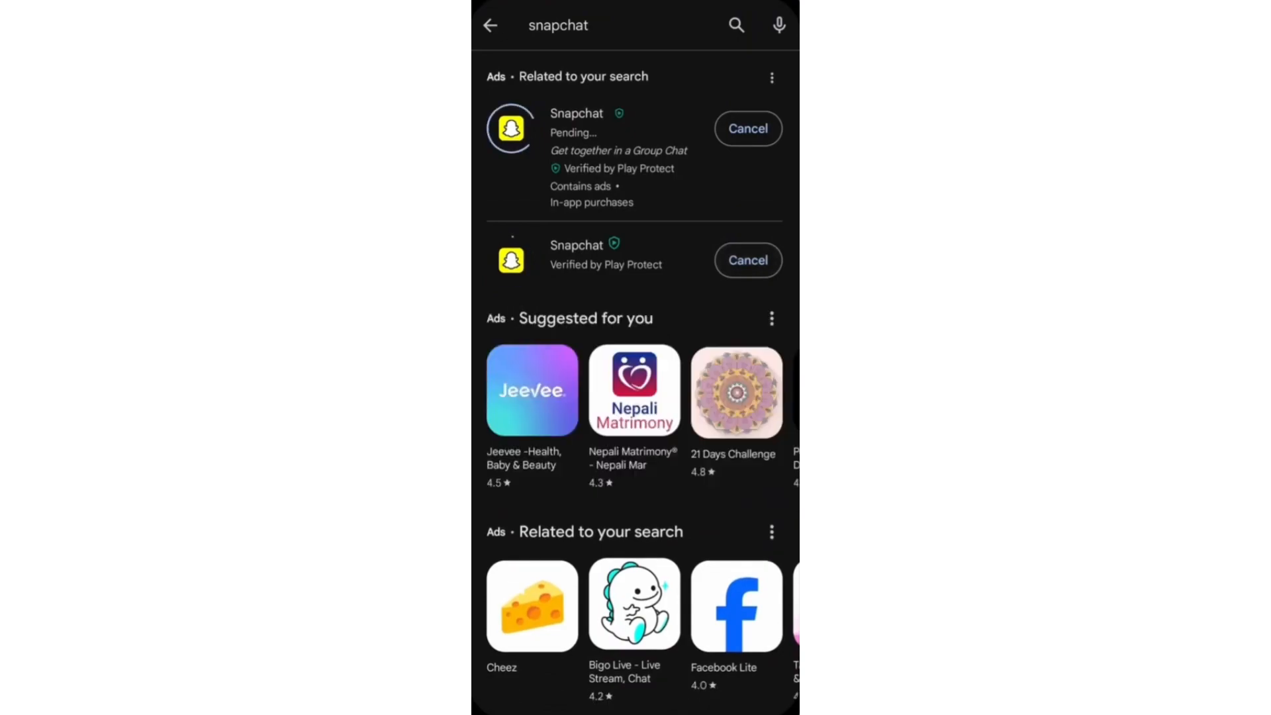